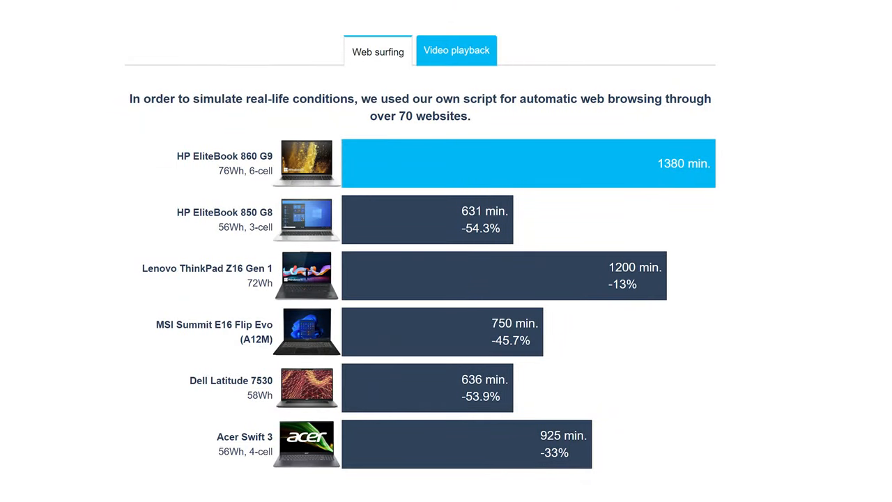
- Switch the battery life chart to video playback results, showing the EliteBook 860 G9 at 811 minutes
{"action": "left_click", "coordinate": [457, 51]}
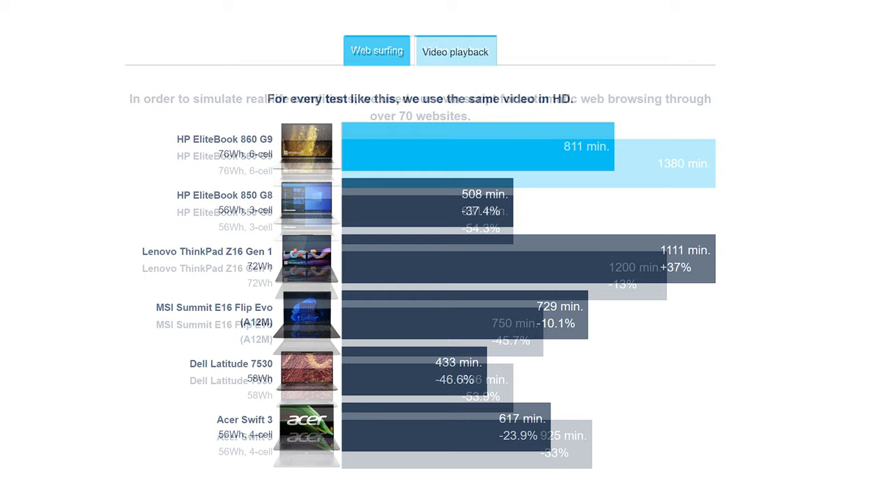
{"action": "left_click", "coordinate": [455, 51]}
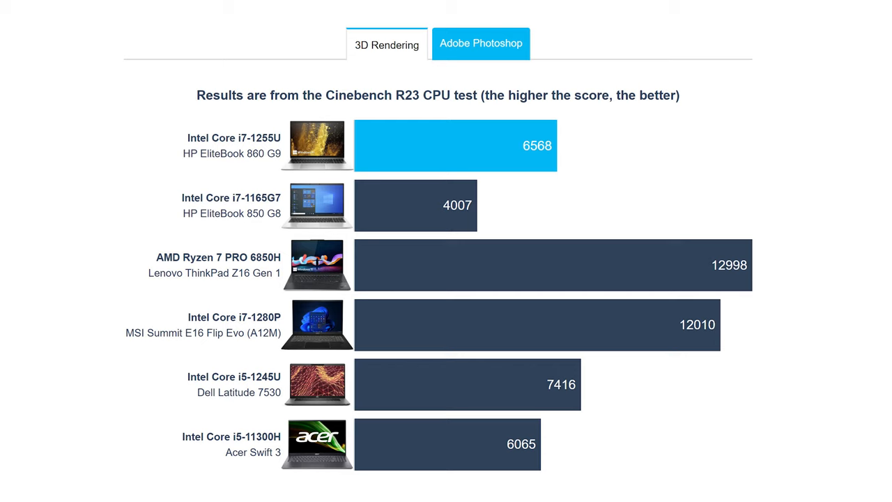
- Switch the CPU benchmark chart to Adobe Photoshop results, where the EliteBook 860 G9 scores 5.05
{"action": "left_click", "coordinate": [480, 43]}
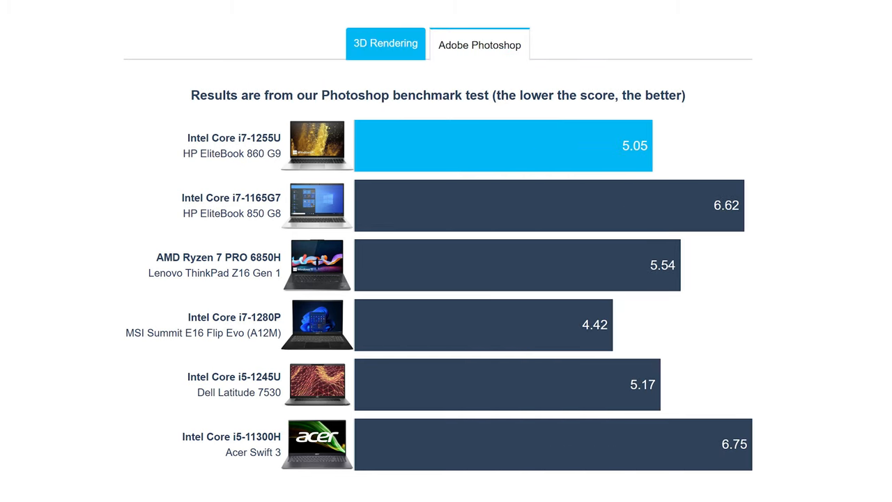